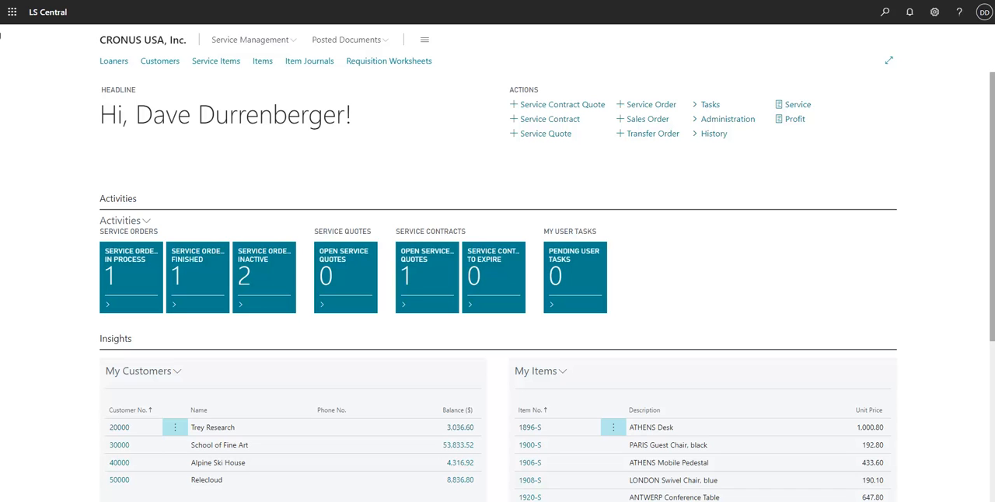
Step: Search Tell Me for 'service order' and go to the Service Orders list
left_click(885, 11)
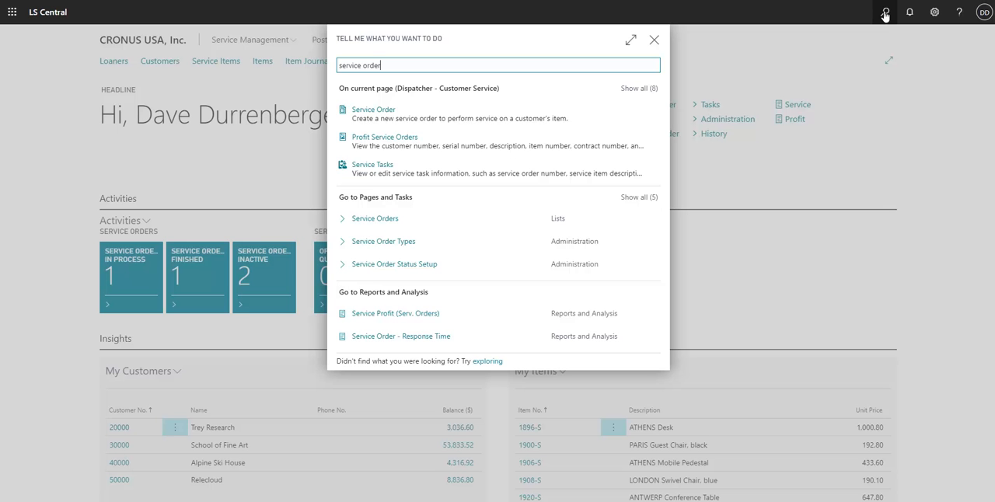
left_click(375, 218)
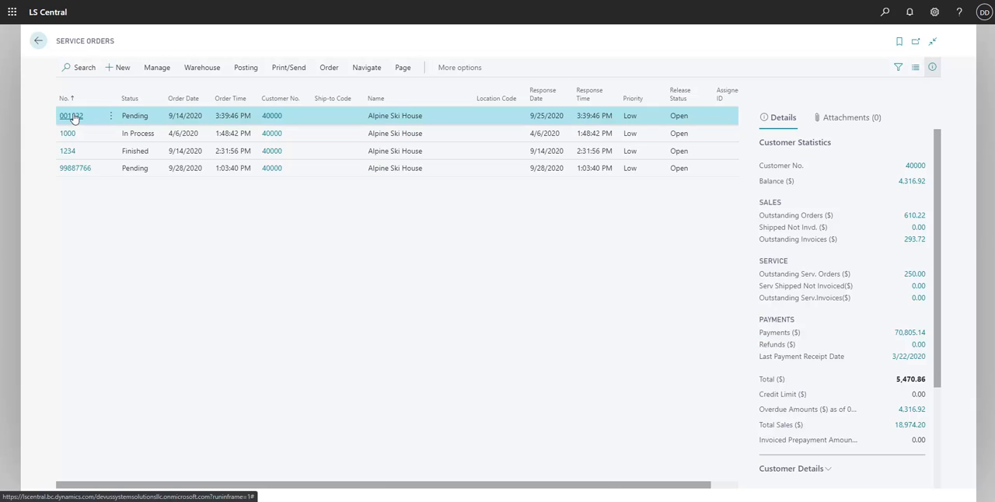
Step: Open order 001122 from the Service Orders list
left_click(70, 115)
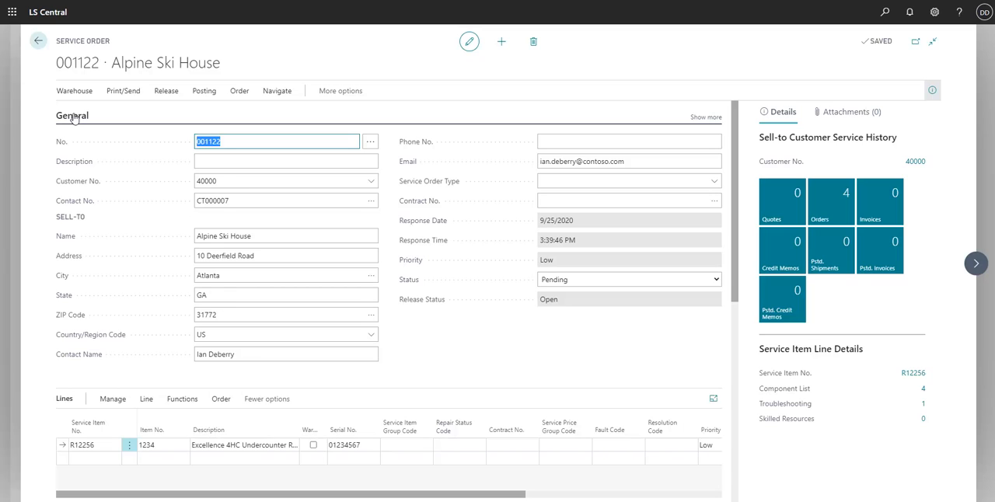
left_click(146, 399)
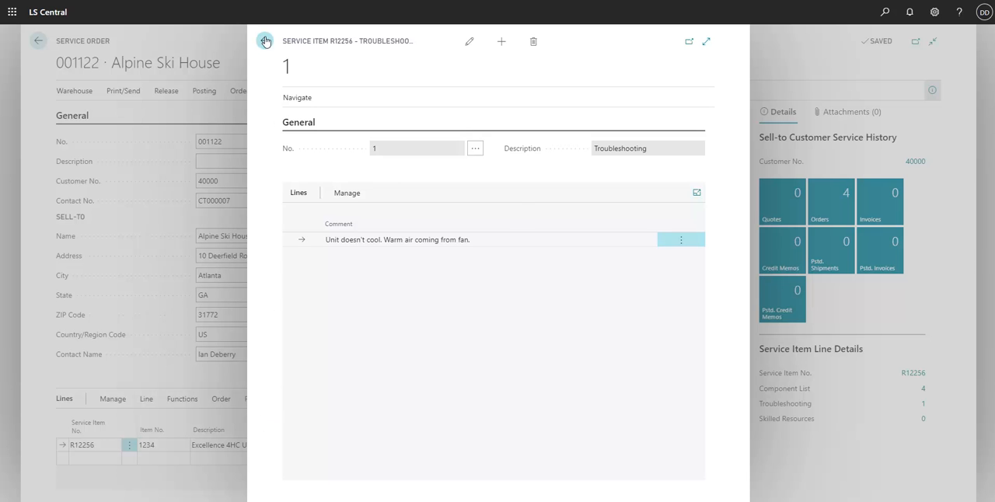
left_click(265, 41)
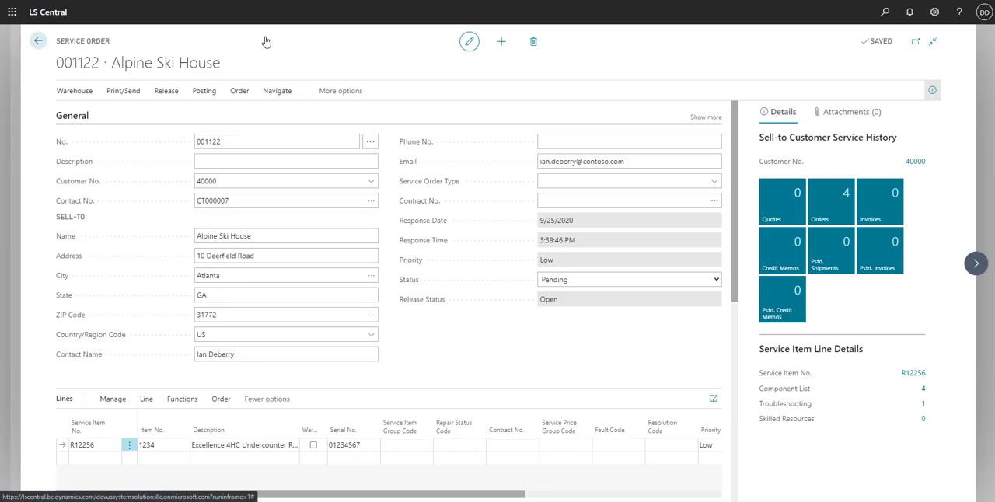
mouse_move(262, 53)
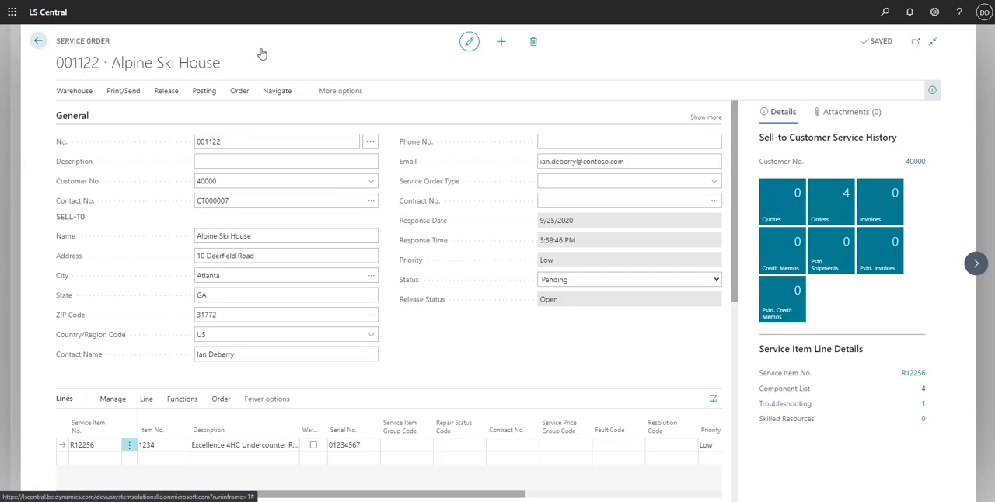
Step: Open Resource Allocations for the service item line of order 001122
left_click(146, 399)
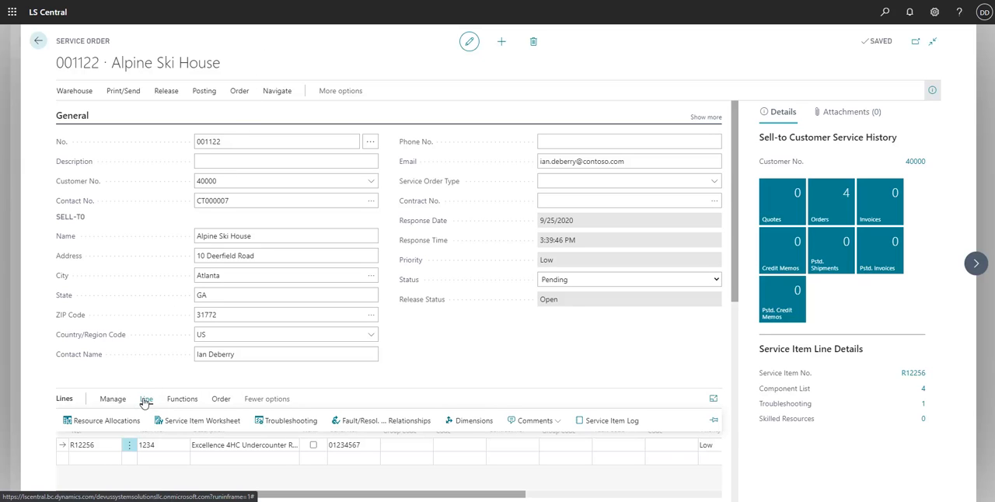
left_click(101, 421)
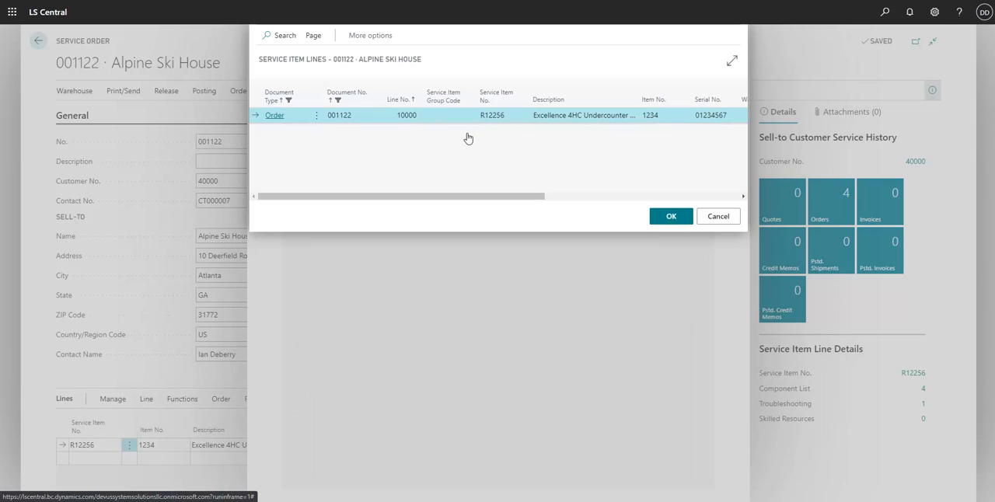
left_click(670, 216)
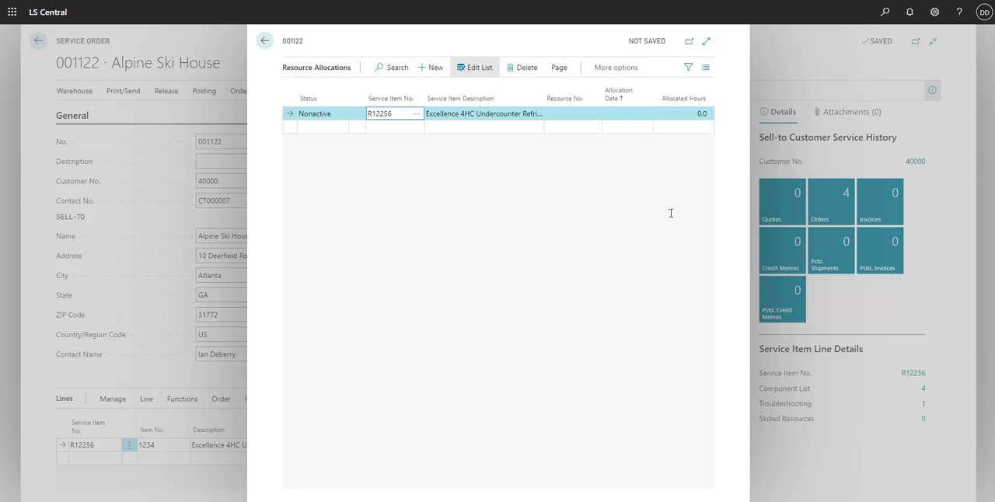
Step: Set resource TIMOTHY and allocation date September 30, 2020 on the allocation line
left_click(593, 114)
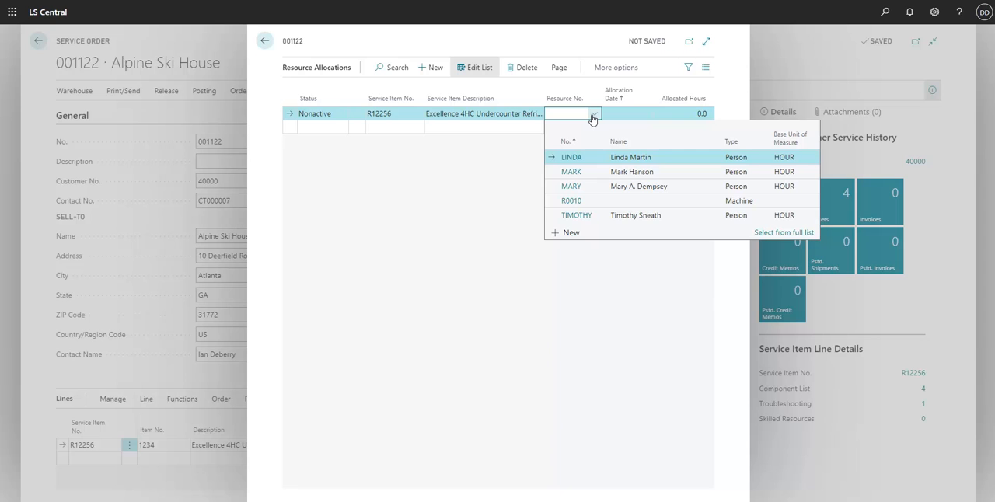
mouse_move(576, 218)
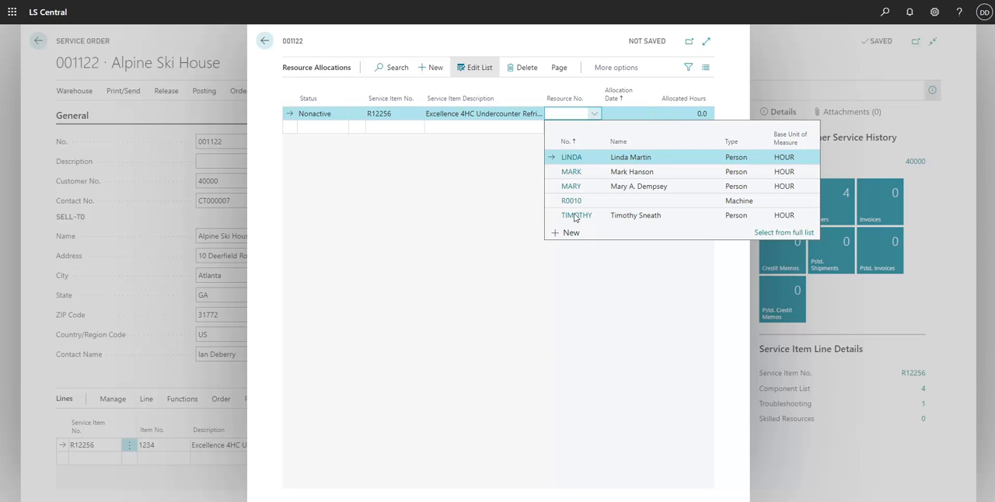
left_click(576, 216)
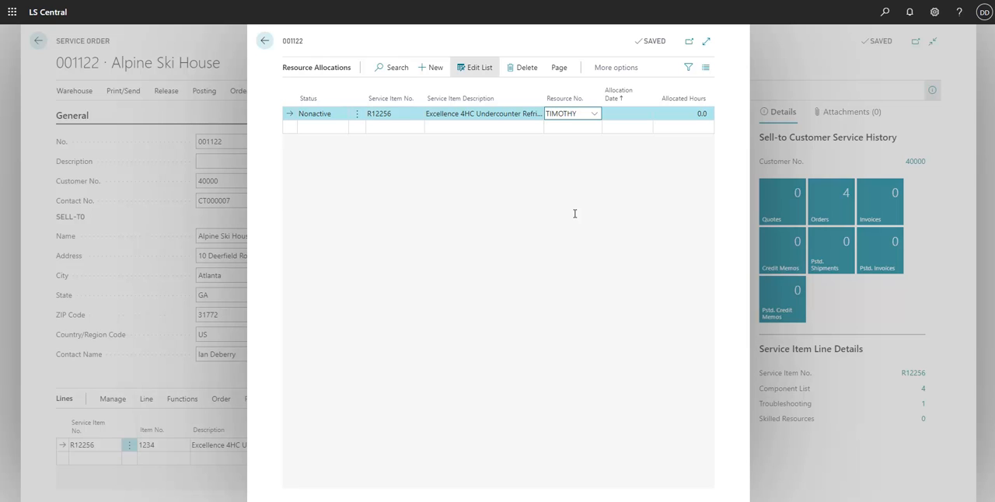
left_click(643, 114)
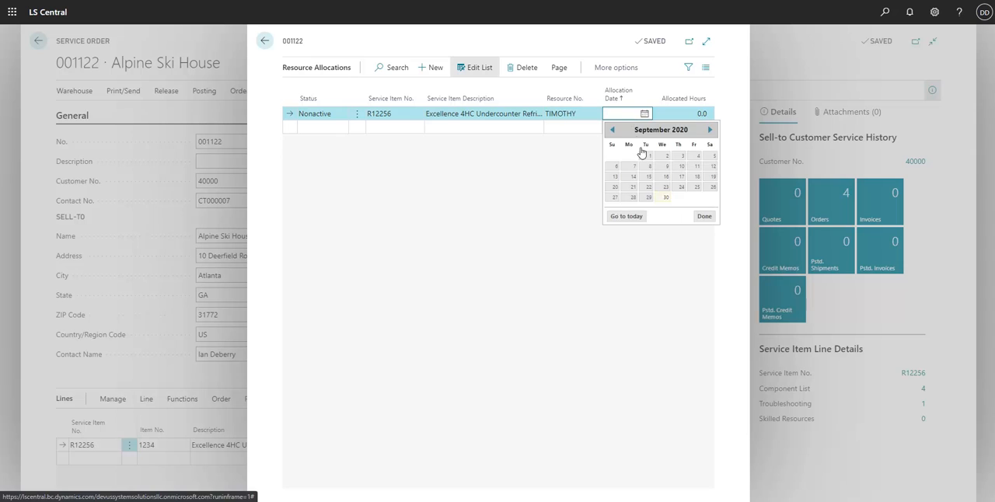
left_click(665, 198)
type("2")
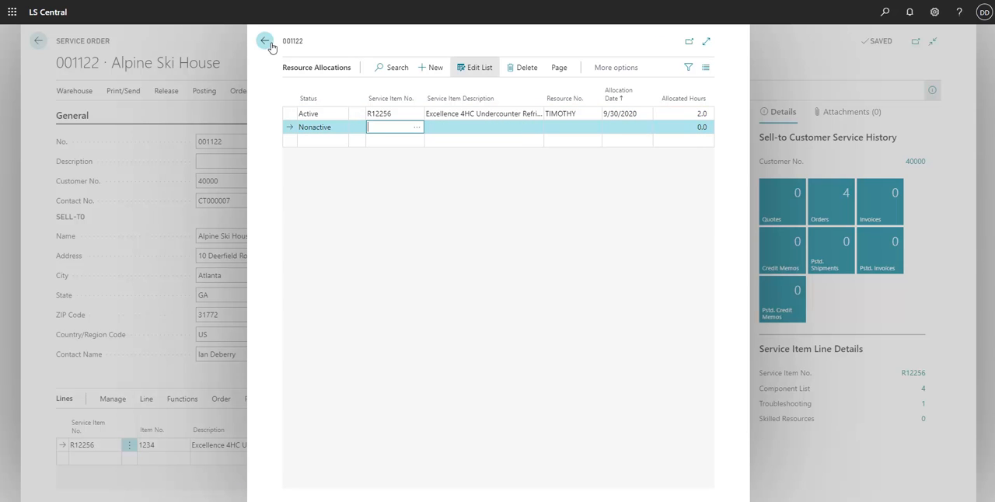
Step: Close Resource Allocations and return to service order 001122
left_click(265, 40)
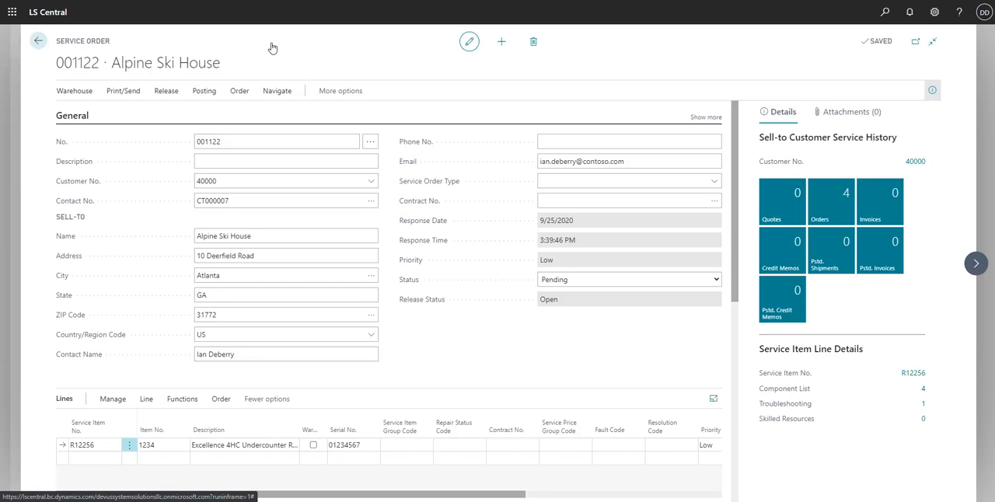
mouse_move(533, 41)
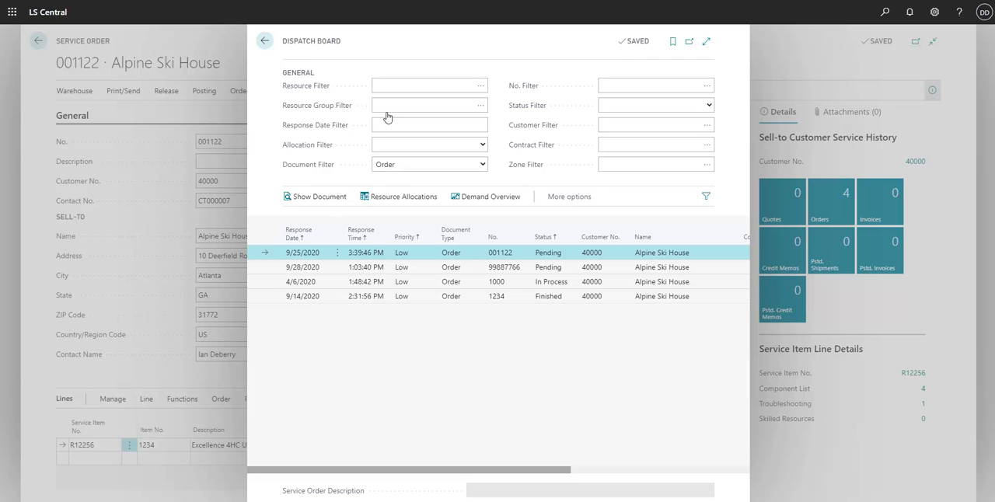
mouse_move(483, 94)
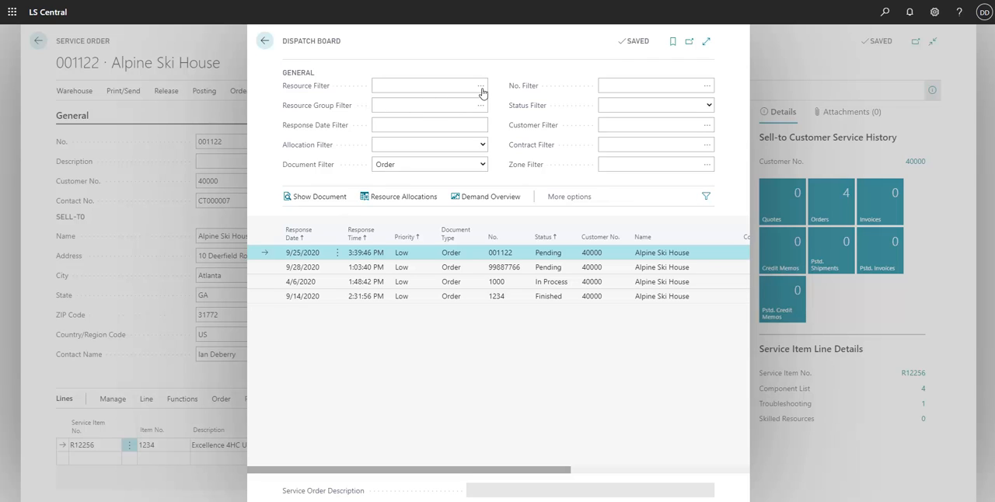